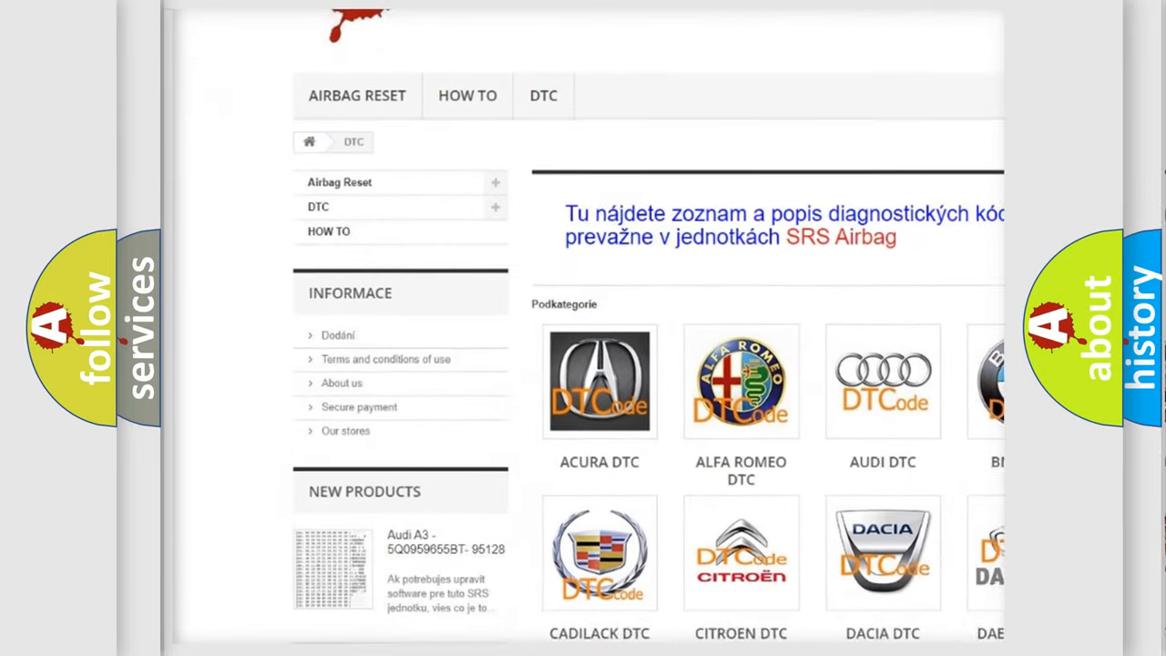
scroll("down", 3)
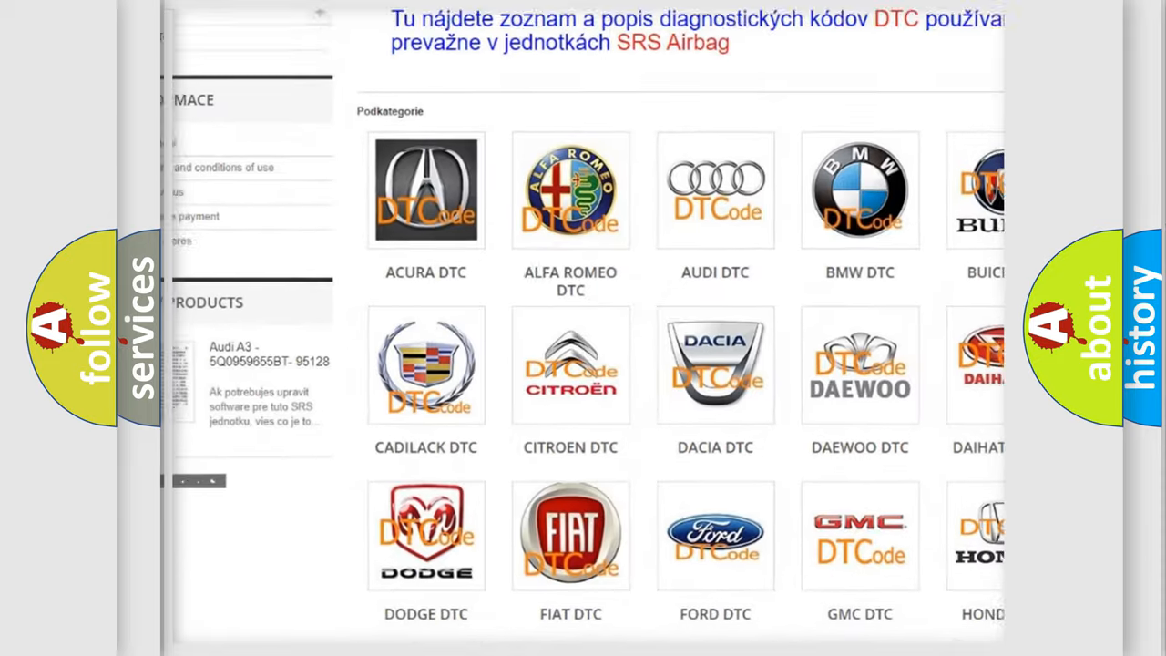
scroll("down", 3)
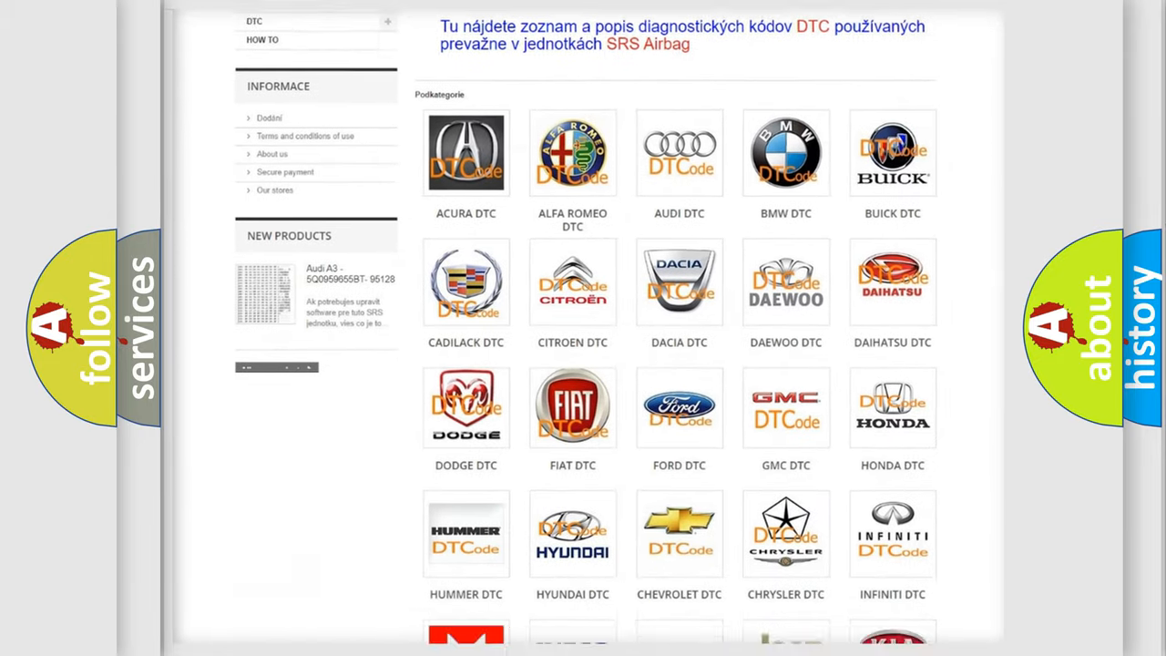
scroll("down", 3)
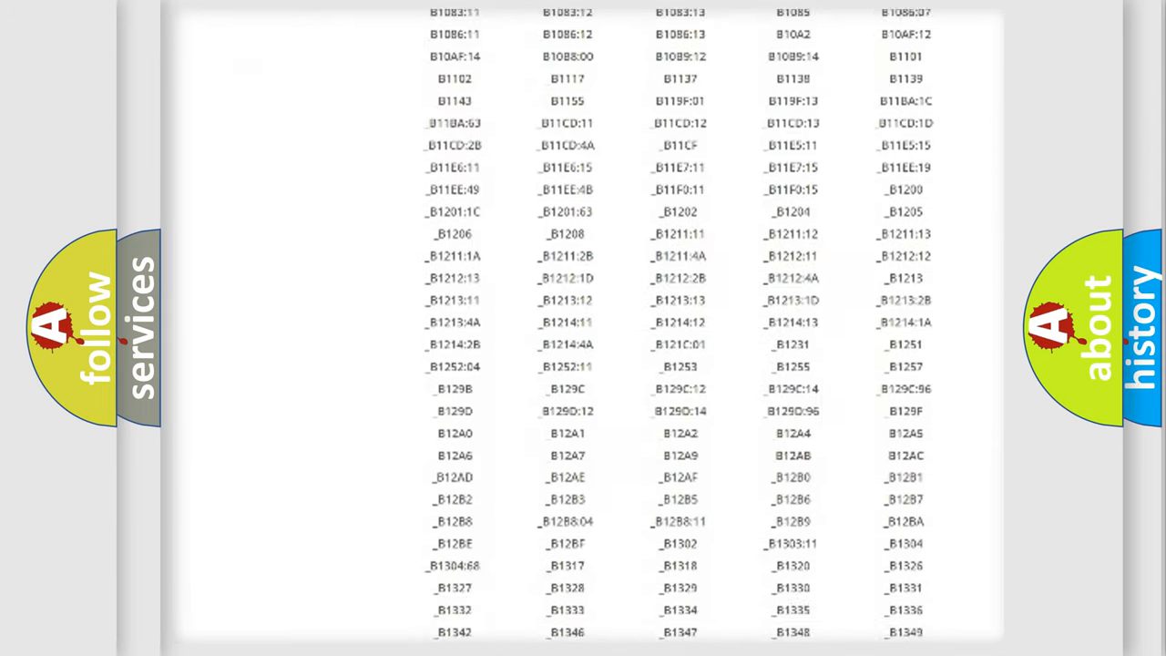
scroll("down", 3)
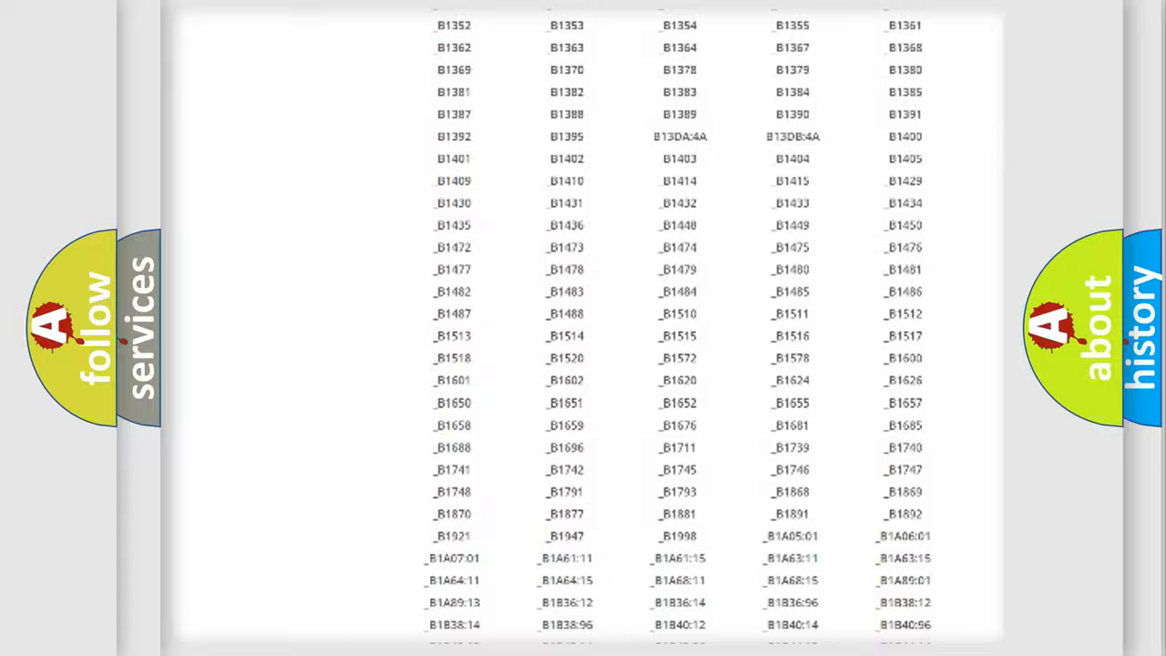